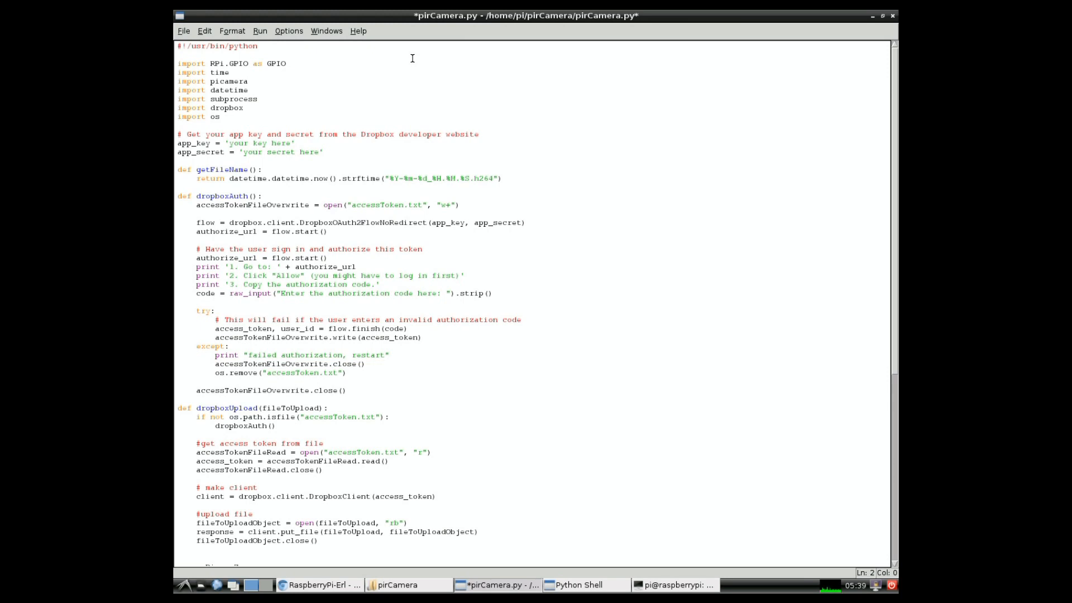
# Review the imports, app_key, accessToken.txt and authorization-code lines of the Dropbox setup.
pyautogui.click(178, 55)
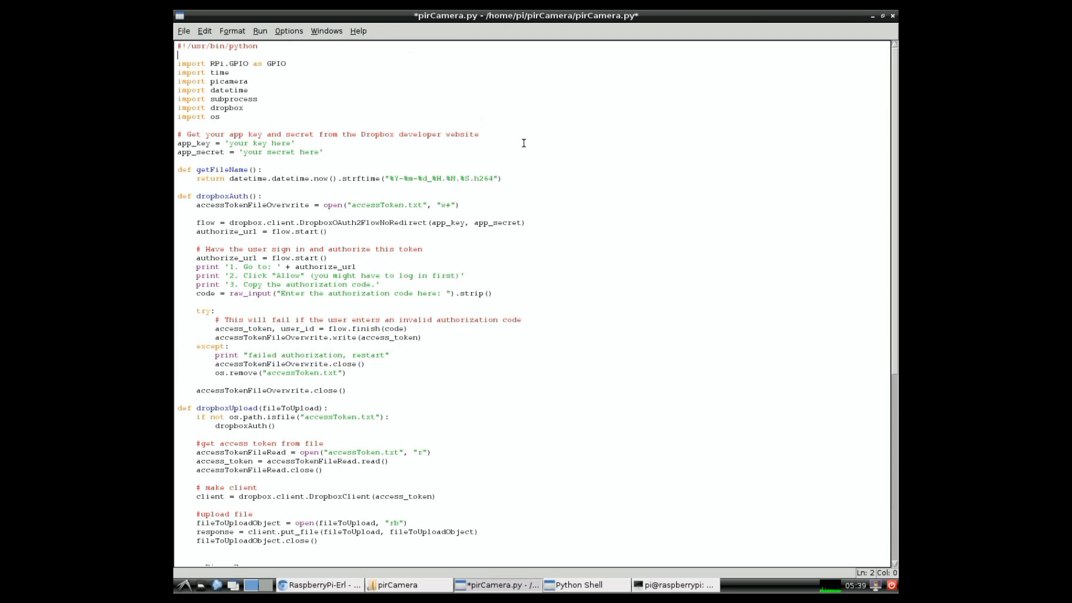
pyautogui.click(294, 143)
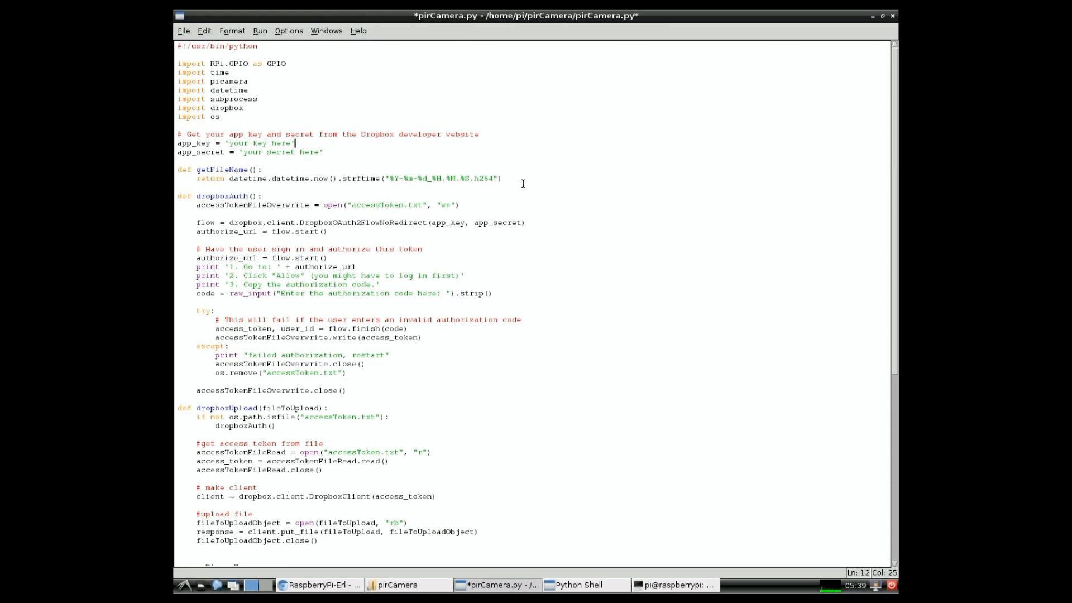
pyautogui.moveTo(488, 158)
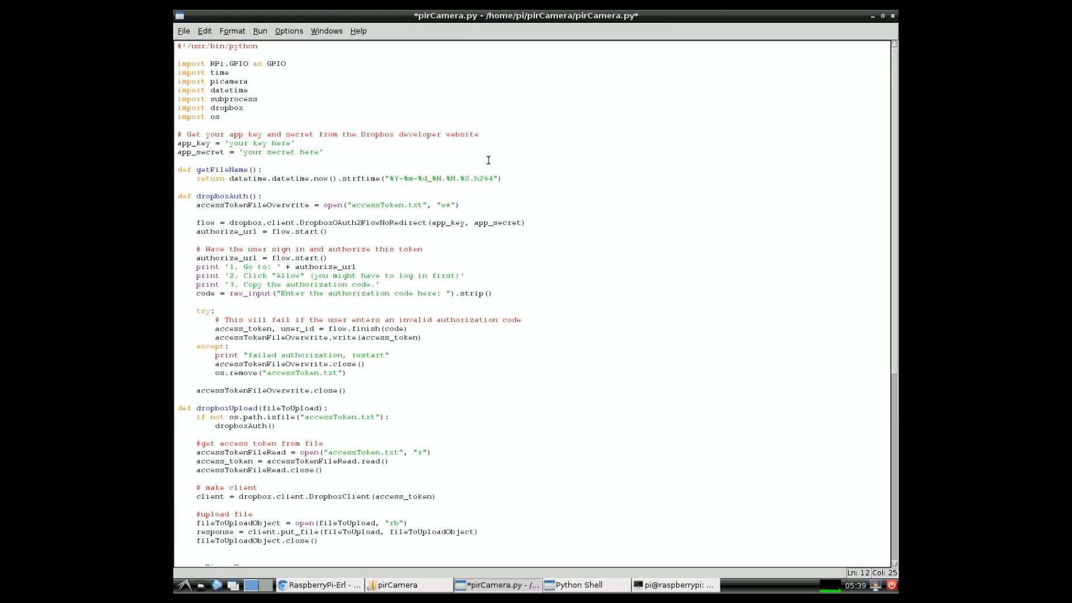
pyautogui.click(484, 207)
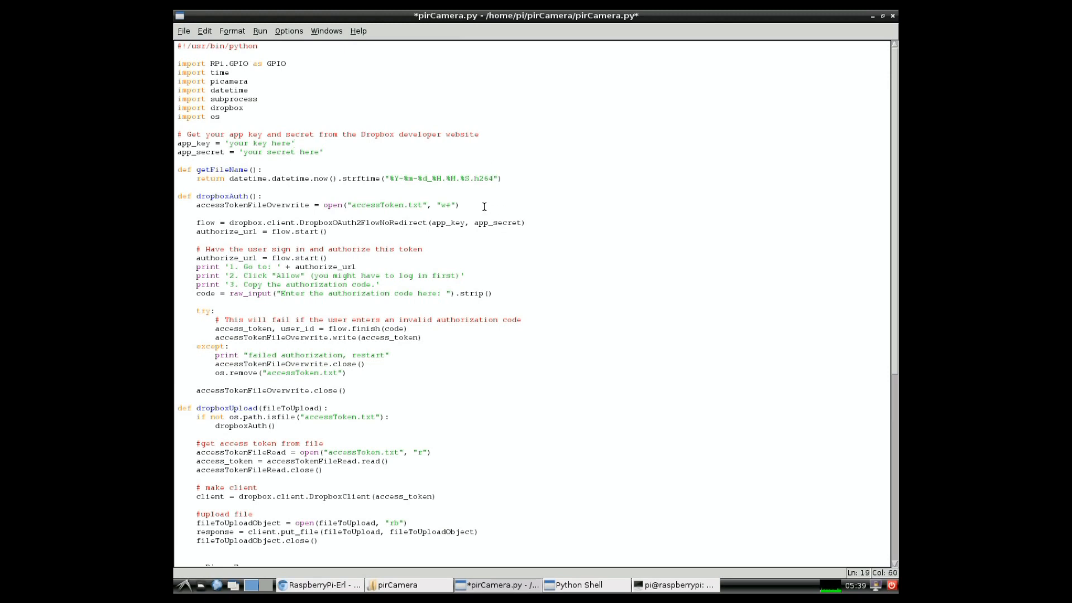
pyautogui.click(462, 205)
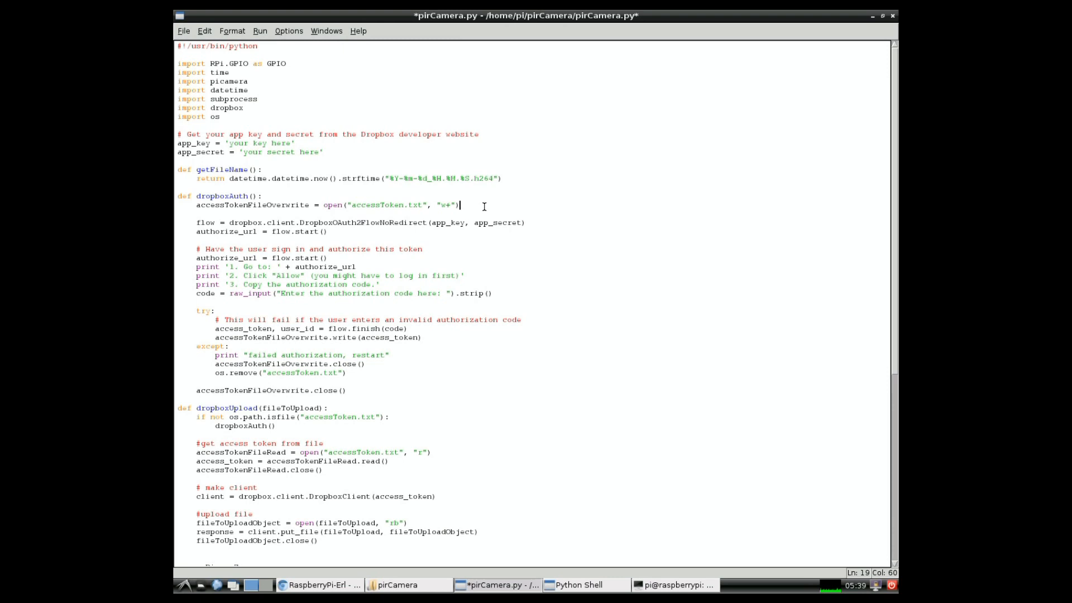
pyautogui.click(493, 292)
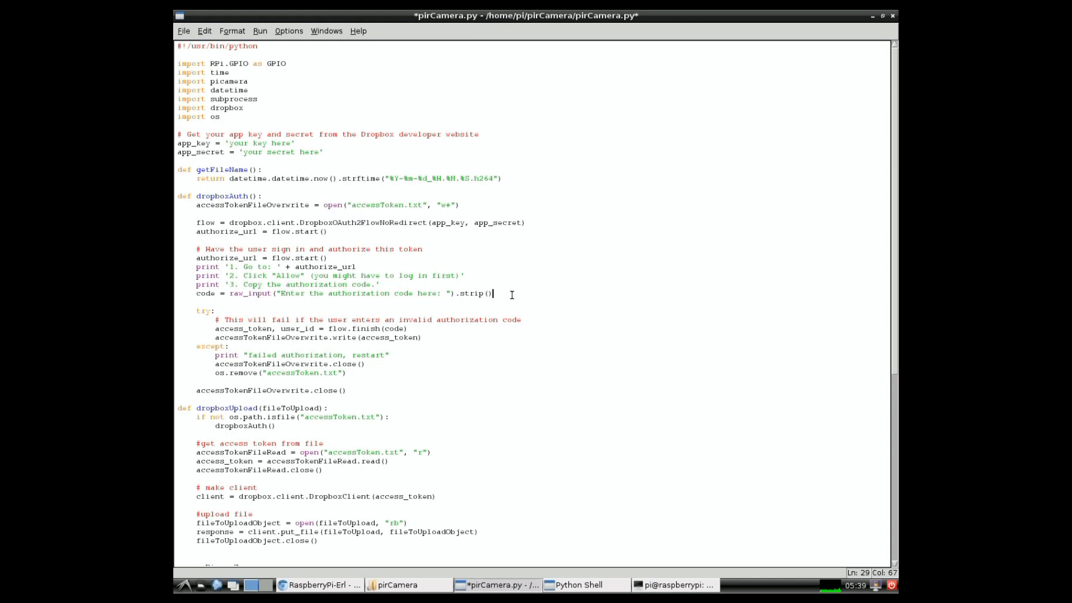
pyautogui.scroll(-3)
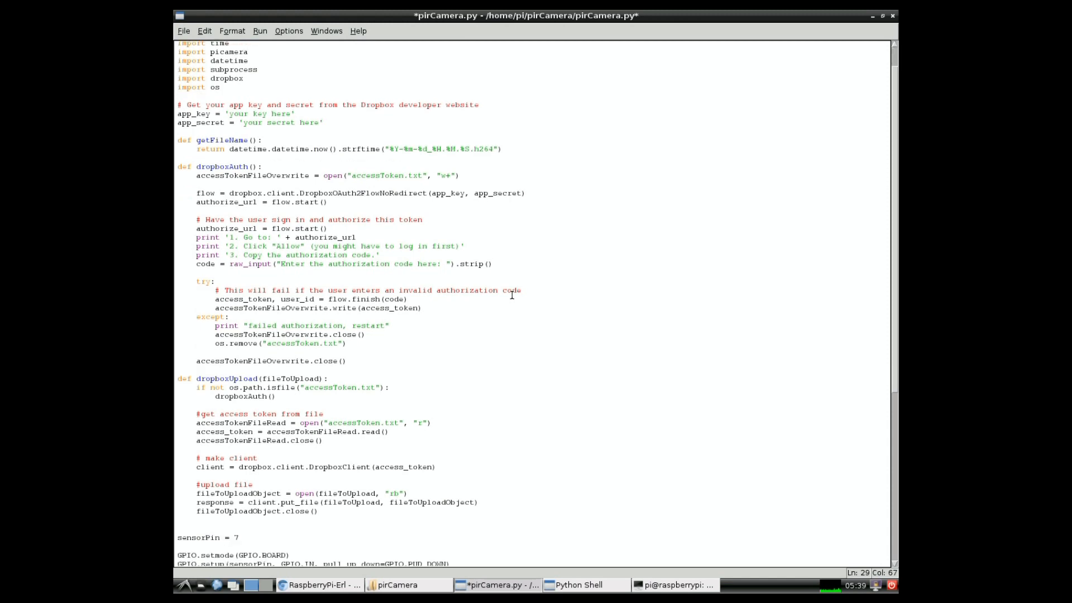
pyautogui.scroll(-3)
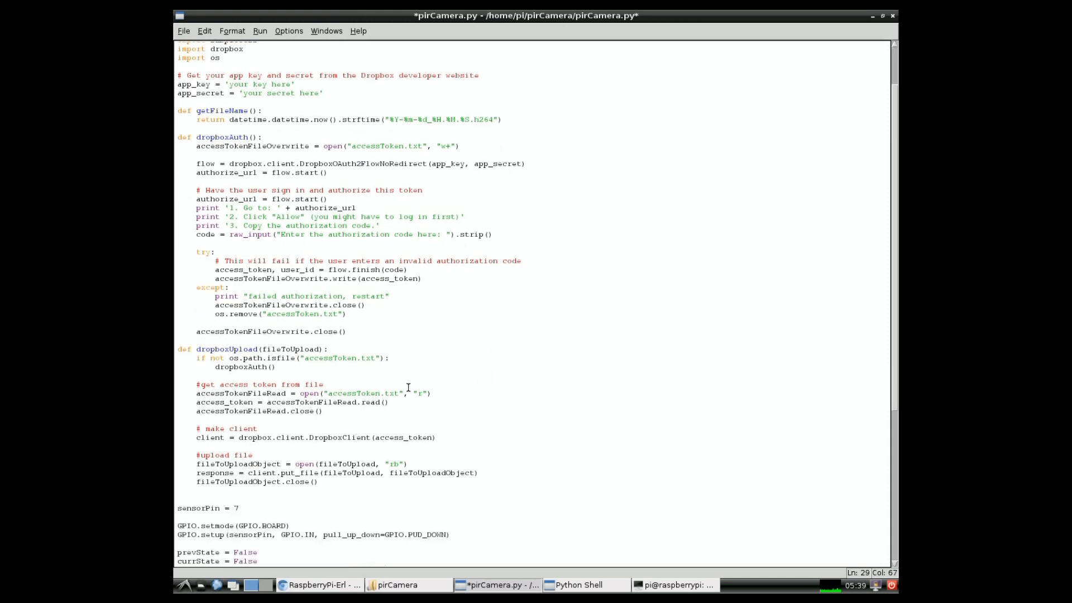
pyautogui.click(324, 384)
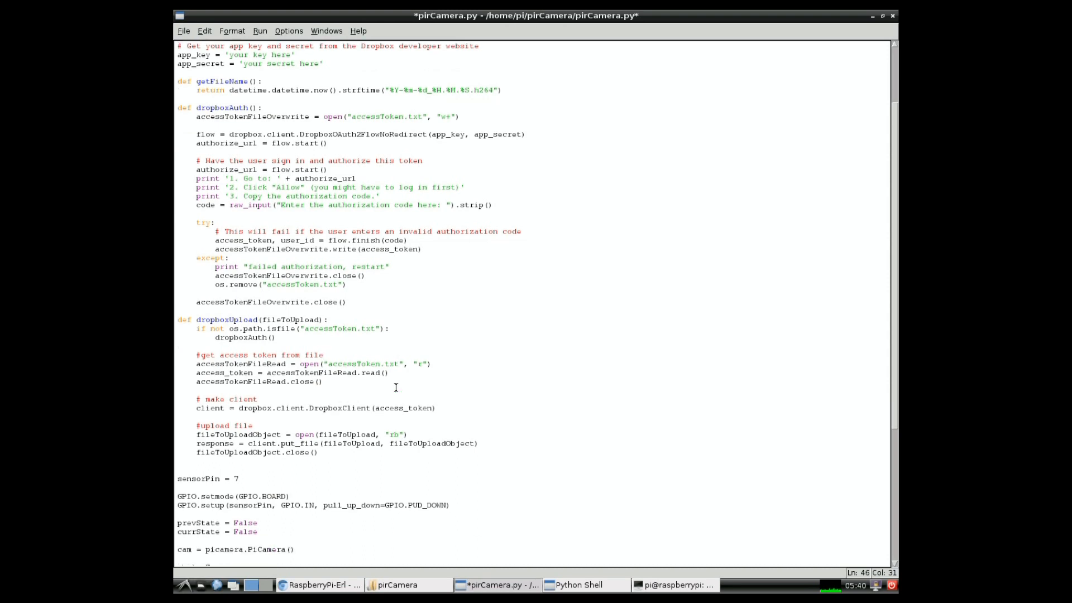
# Review the GPIO board-numbering setup and the camera object creation.
pyautogui.scroll(-3)
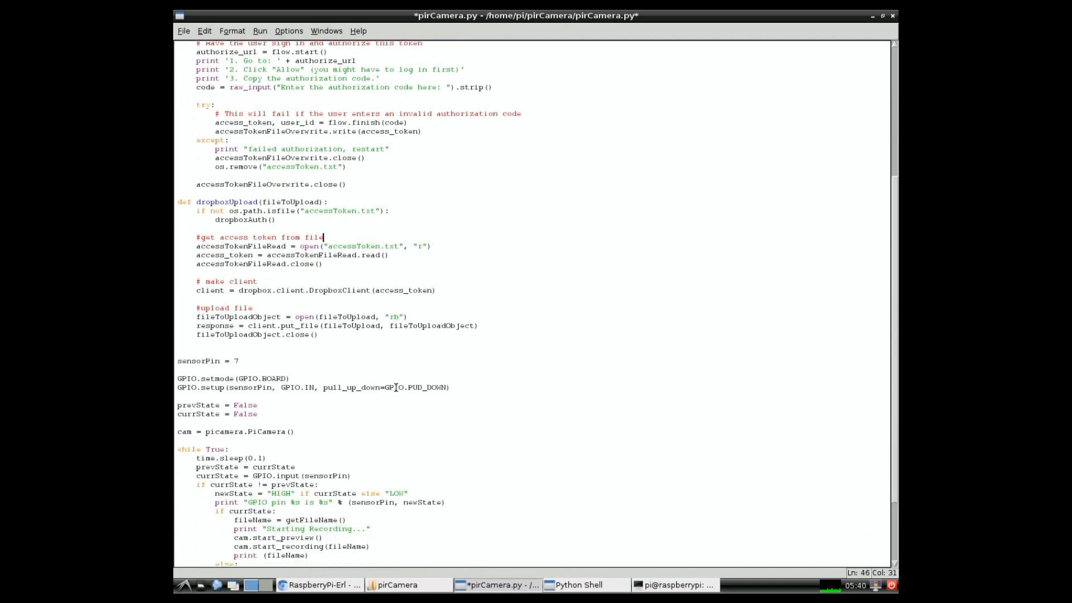
pyautogui.scroll(-3)
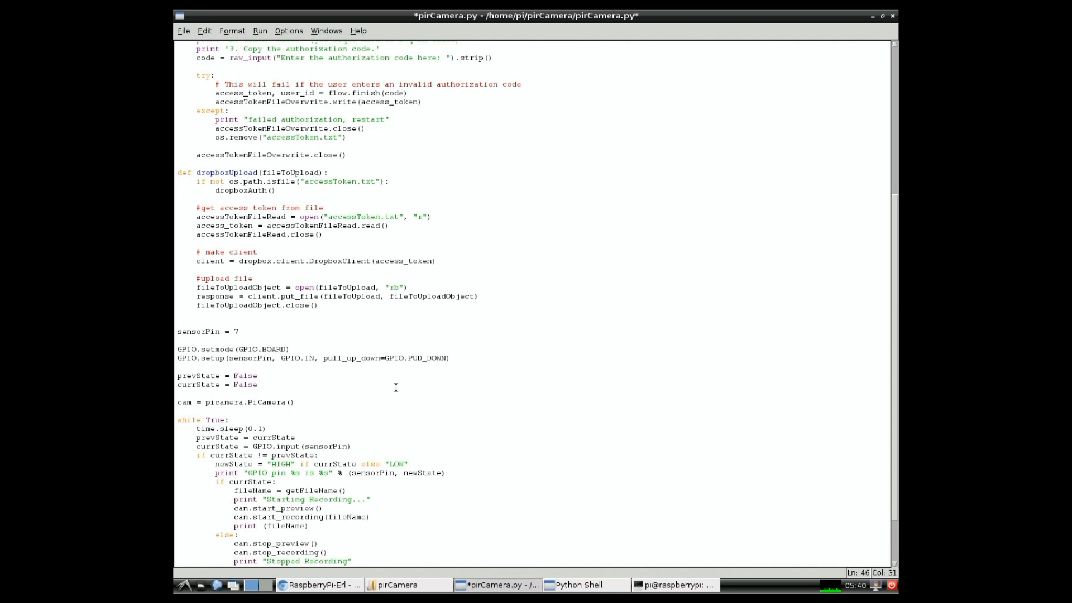
pyautogui.scroll(-3)
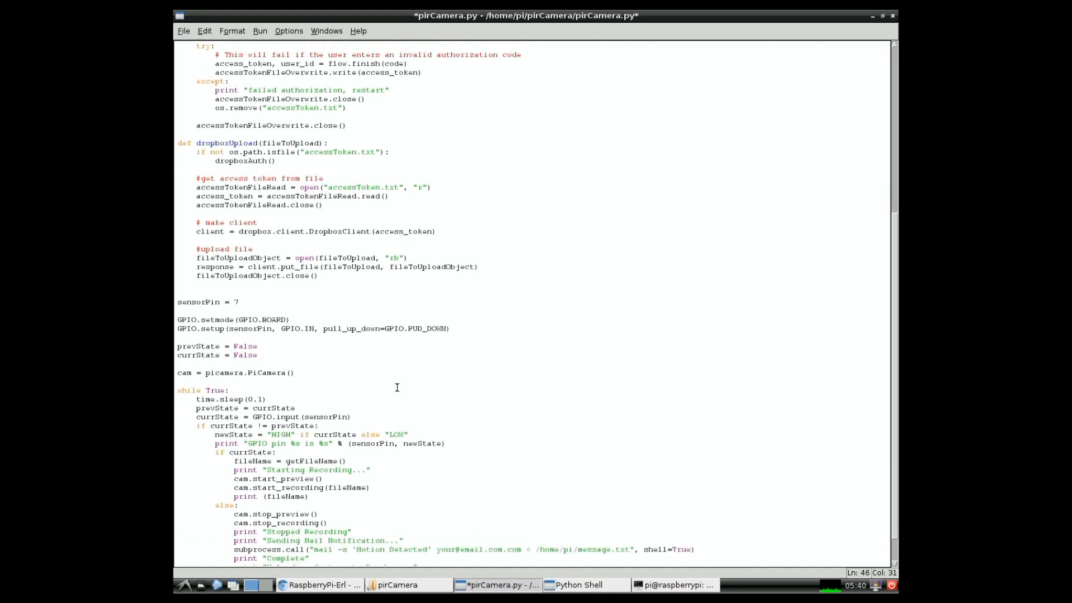
pyautogui.click(292, 319)
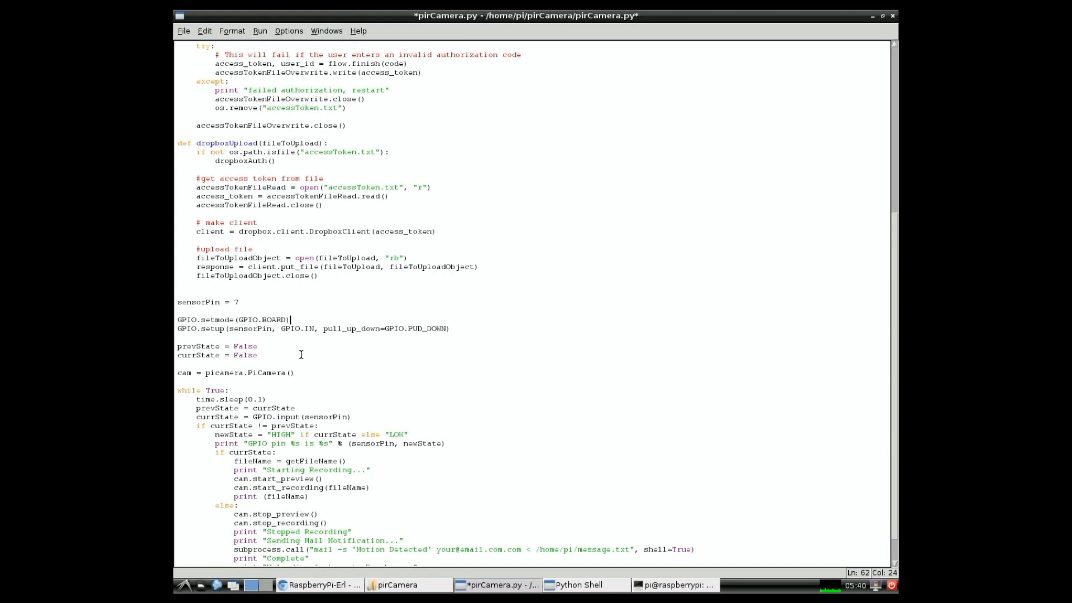
pyautogui.scroll(-3)
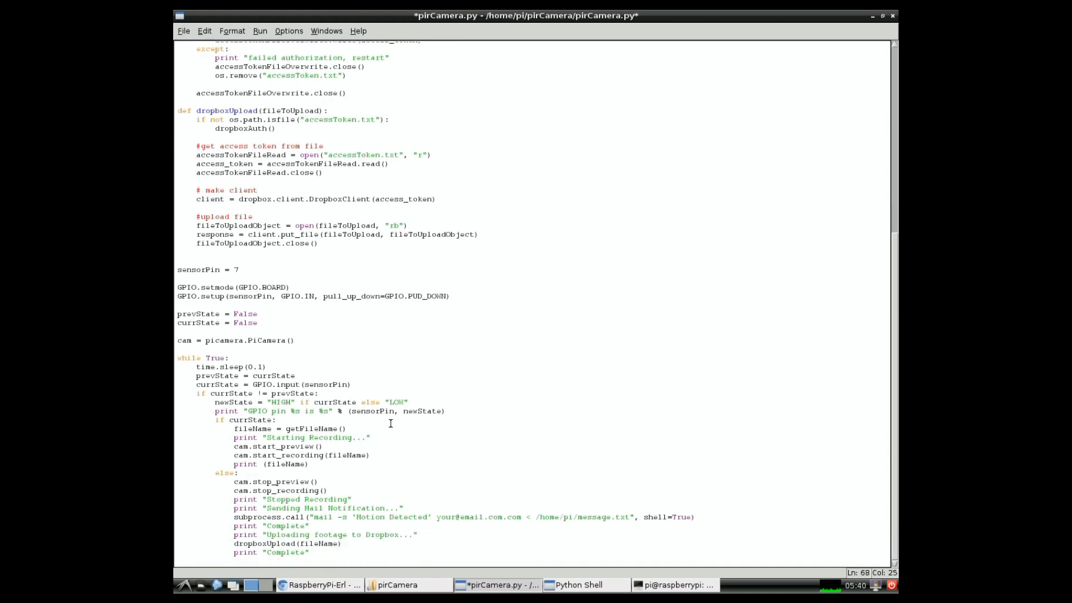
pyautogui.click(294, 340)
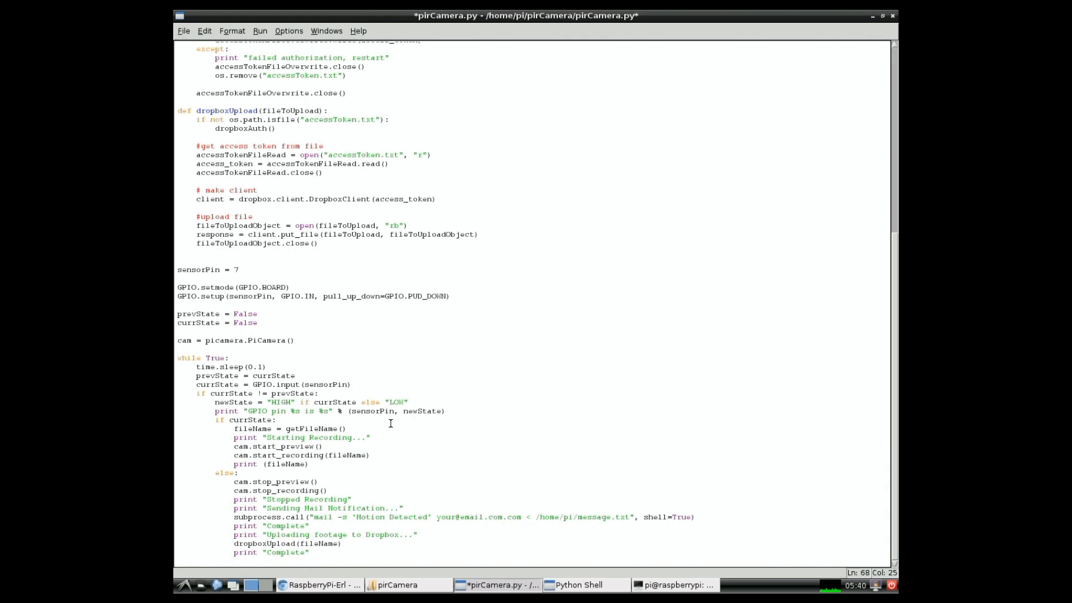
# Check the recording start/stop lines, then run sudo ./pirCamera.py in the terminal.
pyautogui.click(371, 438)
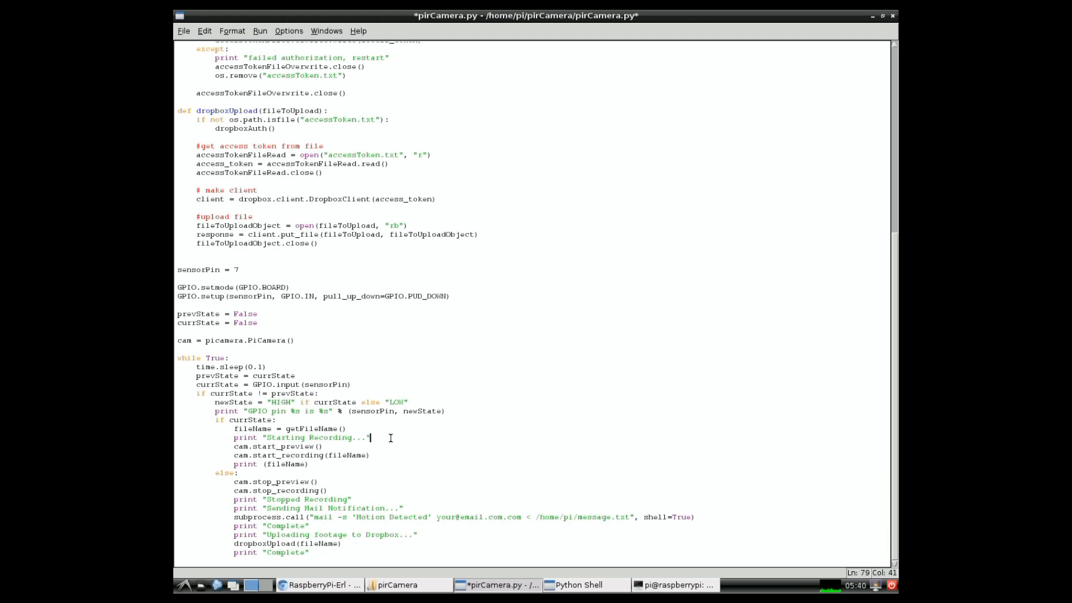
pyautogui.moveTo(383, 468)
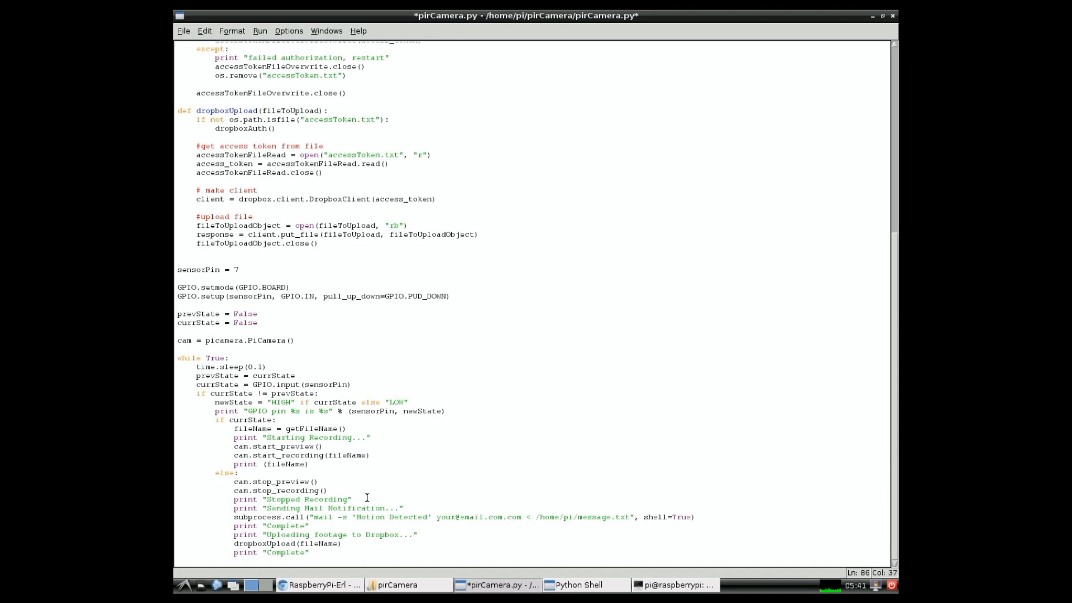
pyautogui.click(359, 540)
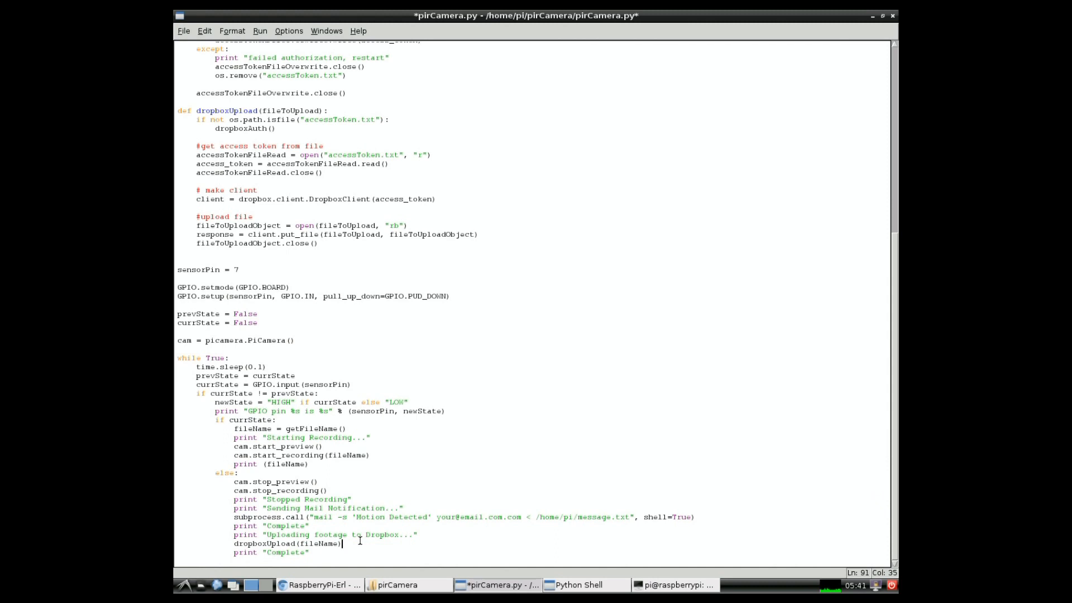
pyautogui.moveTo(408, 563)
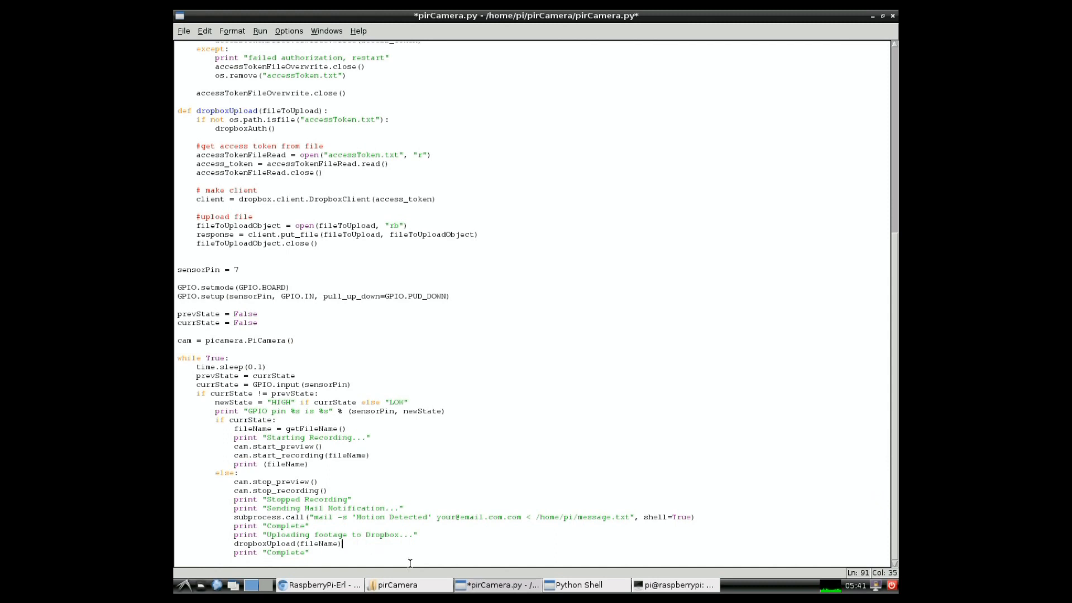
pyautogui.moveTo(673, 584)
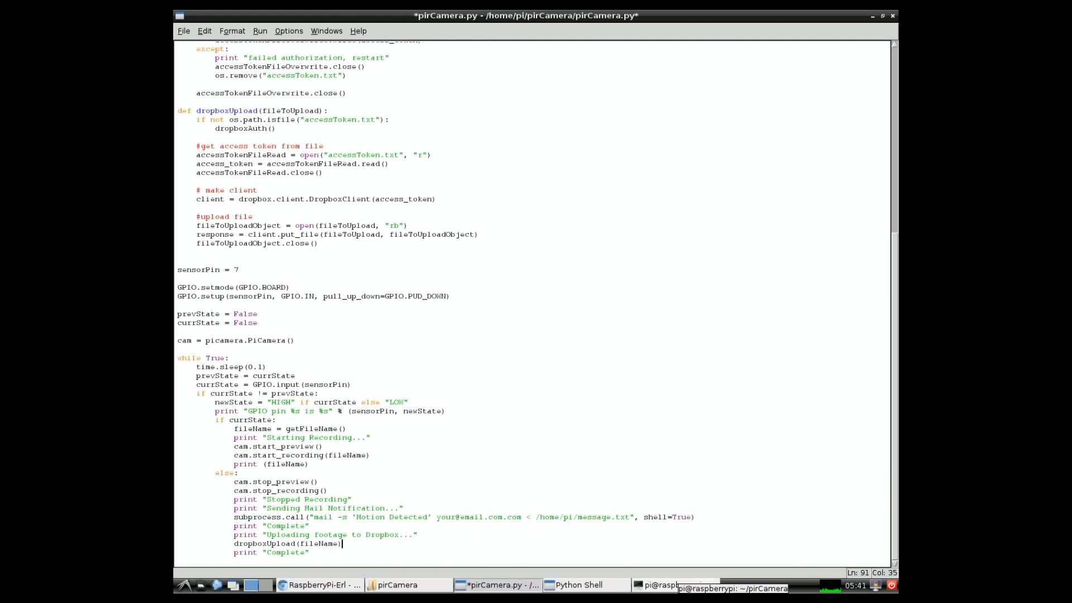
pyautogui.click(673, 584)
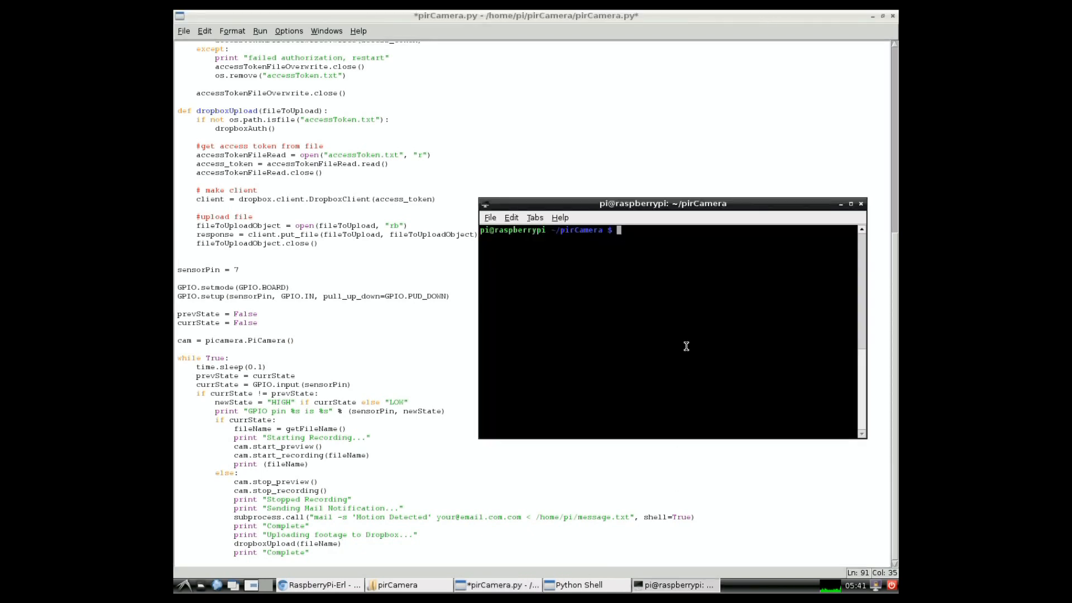
pyautogui.write('sudo ./pirCamera.py')
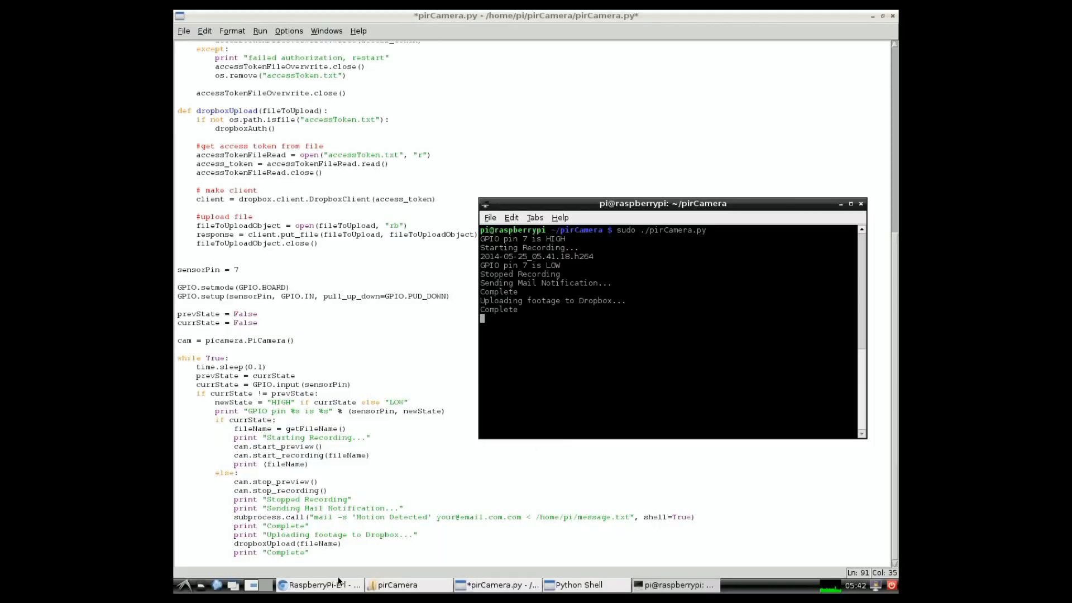
pyautogui.moveTo(403, 579)
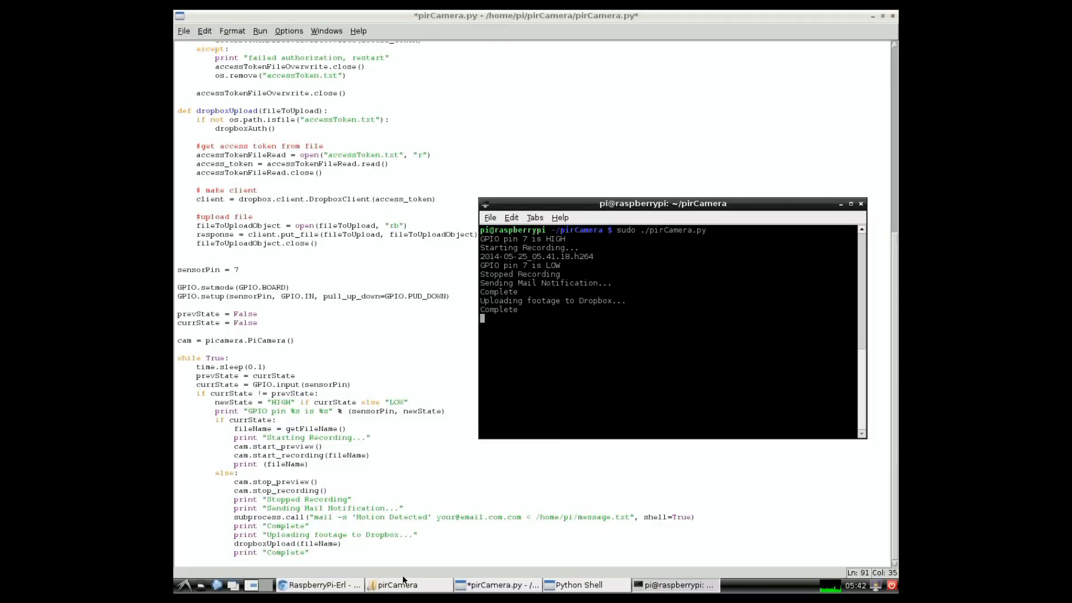
# Check Dropbox's RaspberryPi-Erl folder for 2014-05-25_05.41.18.h264, then return to the terminal.
pyautogui.click(319, 585)
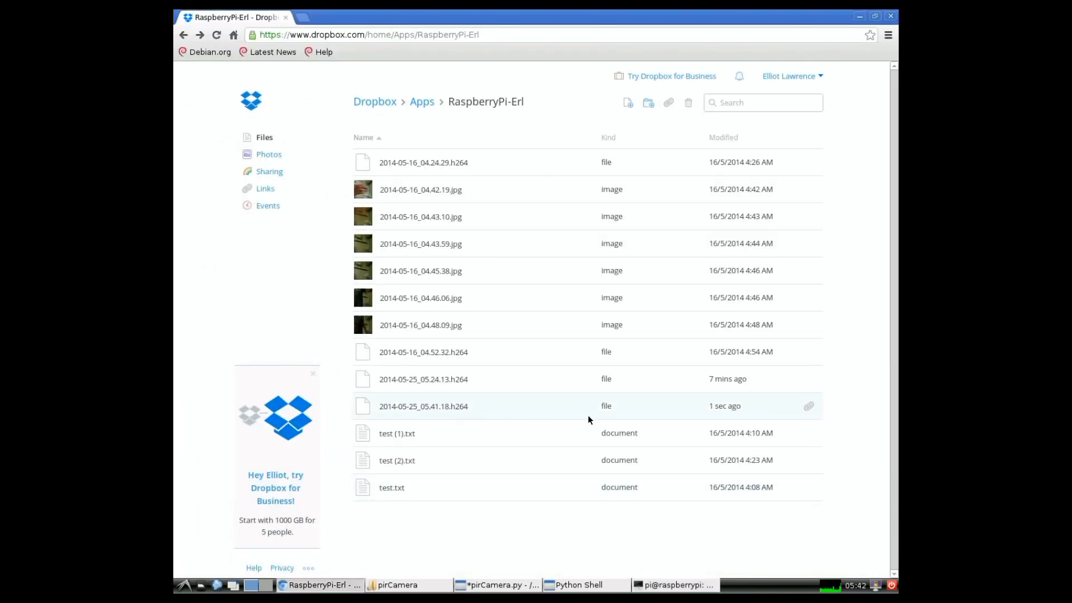
pyautogui.moveTo(592, 524)
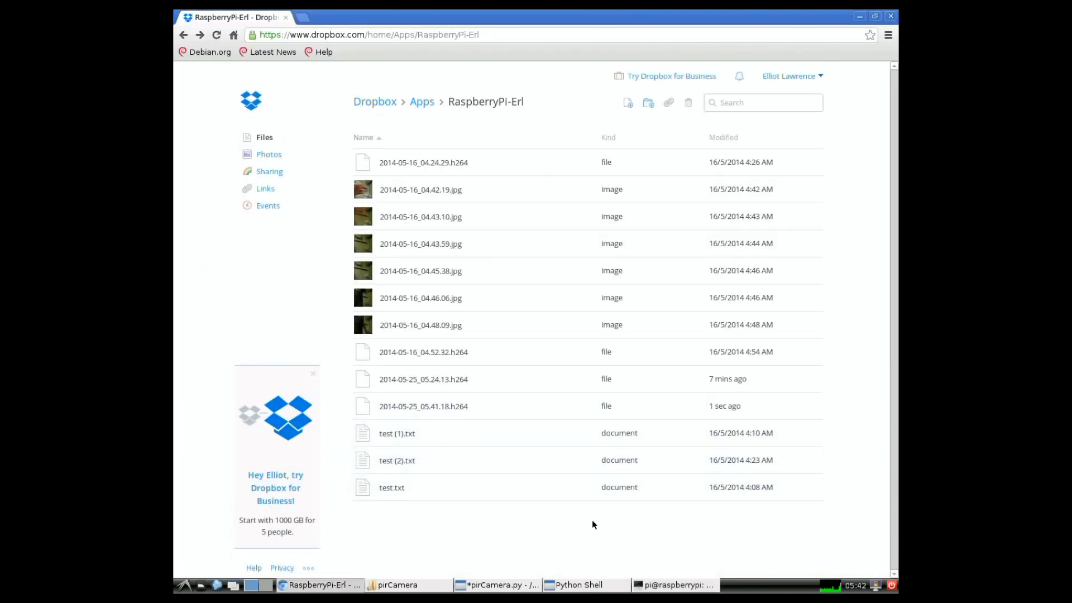
pyautogui.moveTo(535, 405)
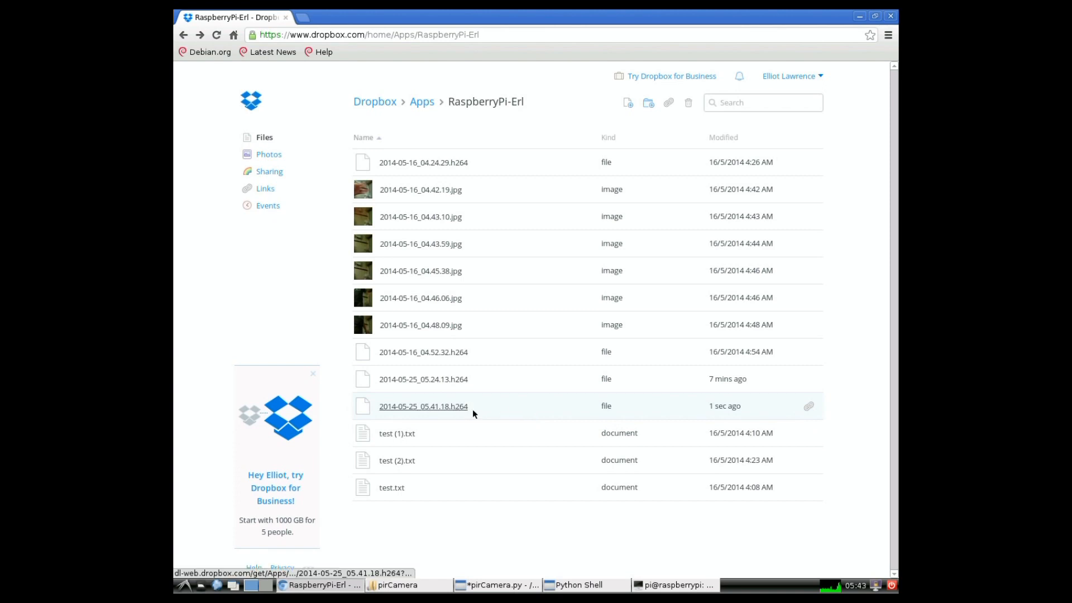
pyautogui.moveTo(526, 539)
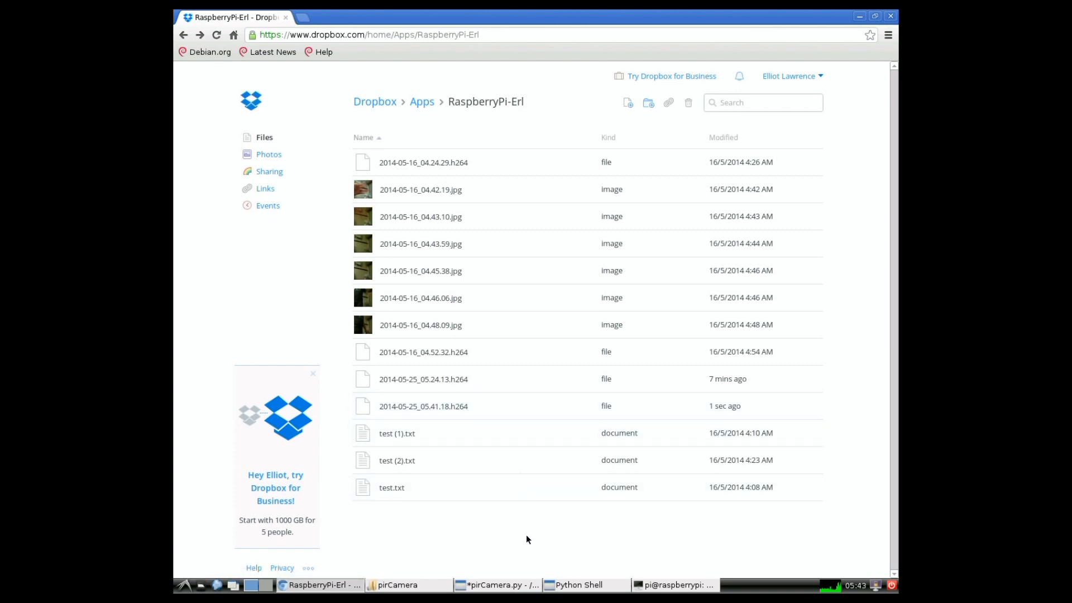
pyautogui.moveTo(526, 558)
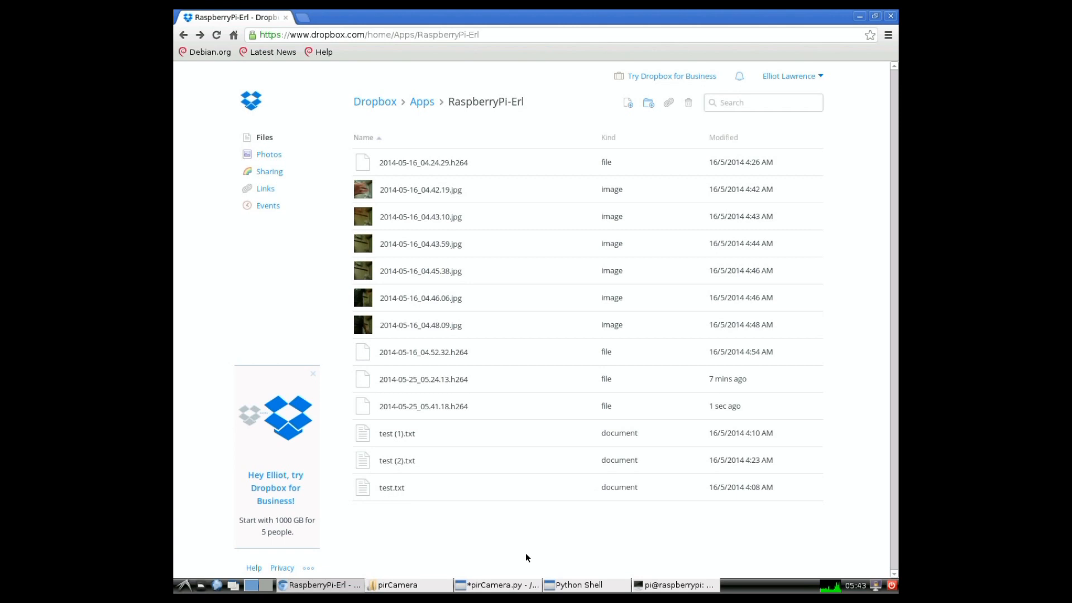
pyautogui.click(673, 584)
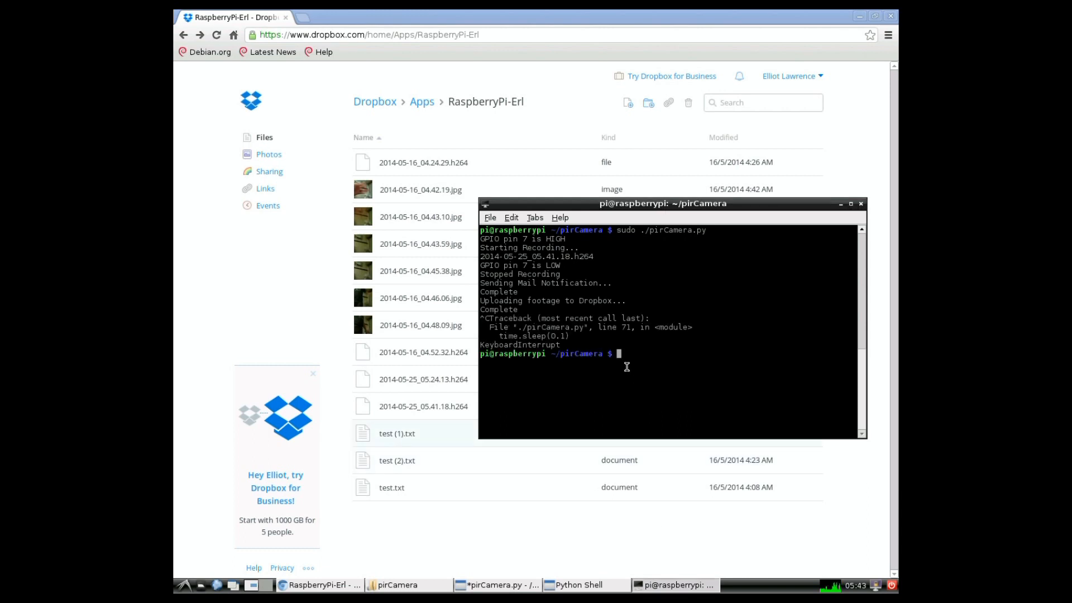
# Start typing 'omxplayer -o hdmi 201…' to play the new clip over HDMI.
pyautogui.write('omxpla')
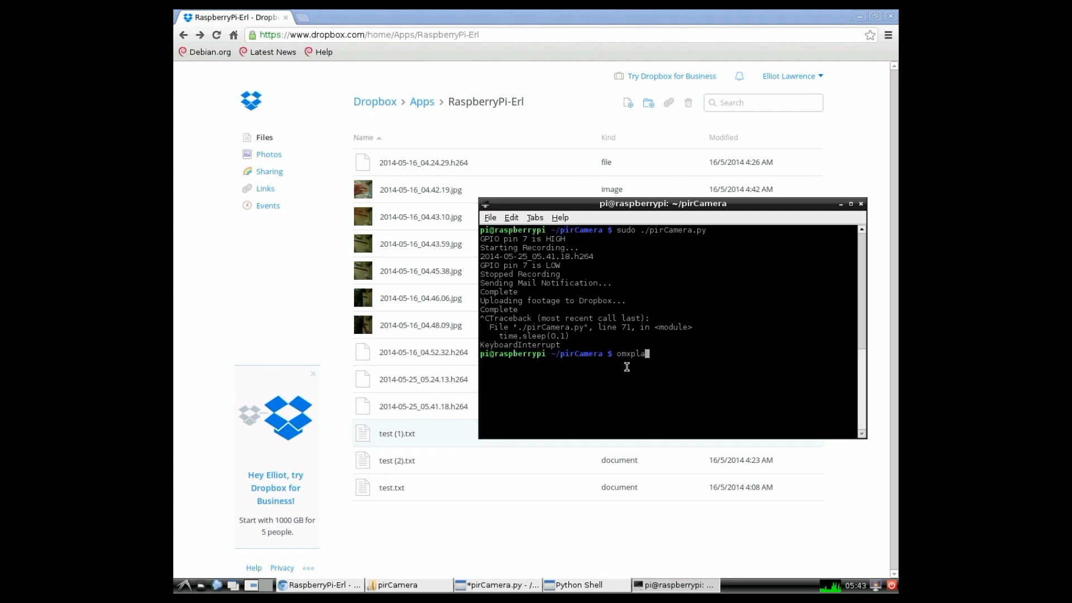
pyautogui.write('yer')
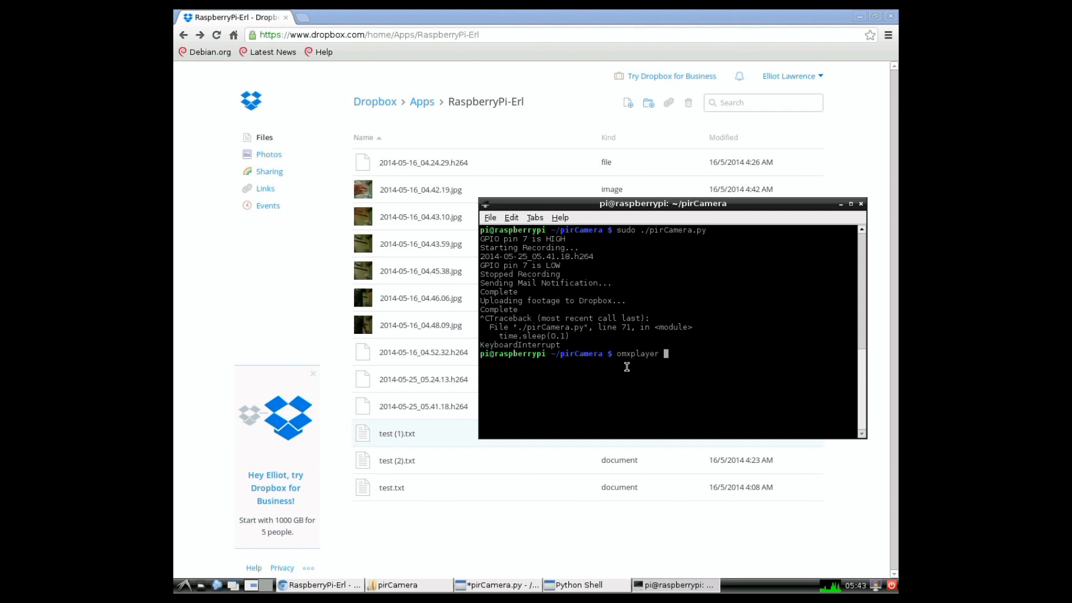
pyautogui.write('-o h')
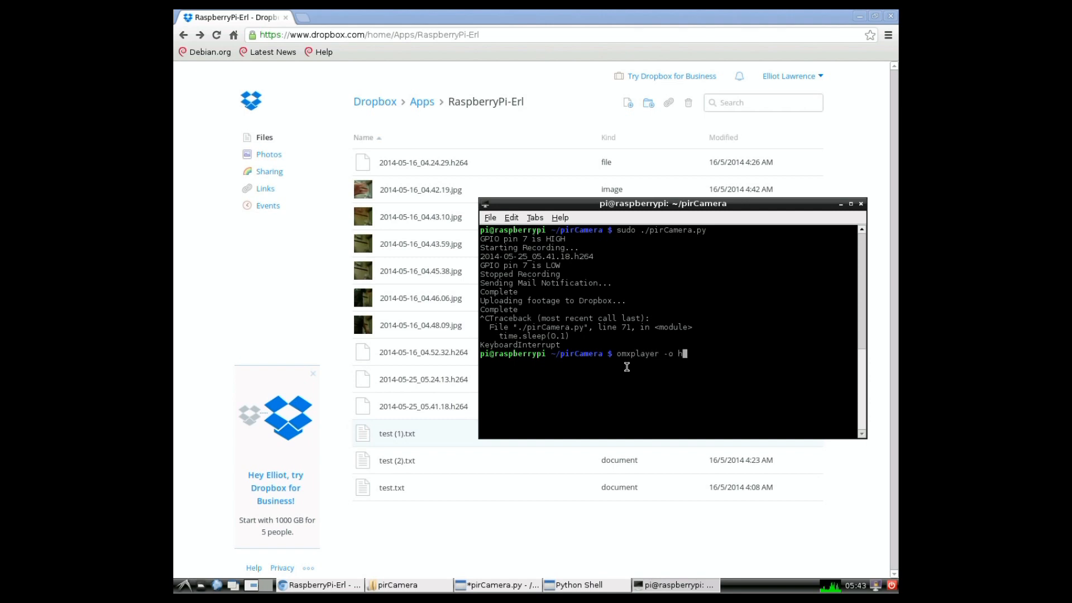
pyautogui.write('dmi')
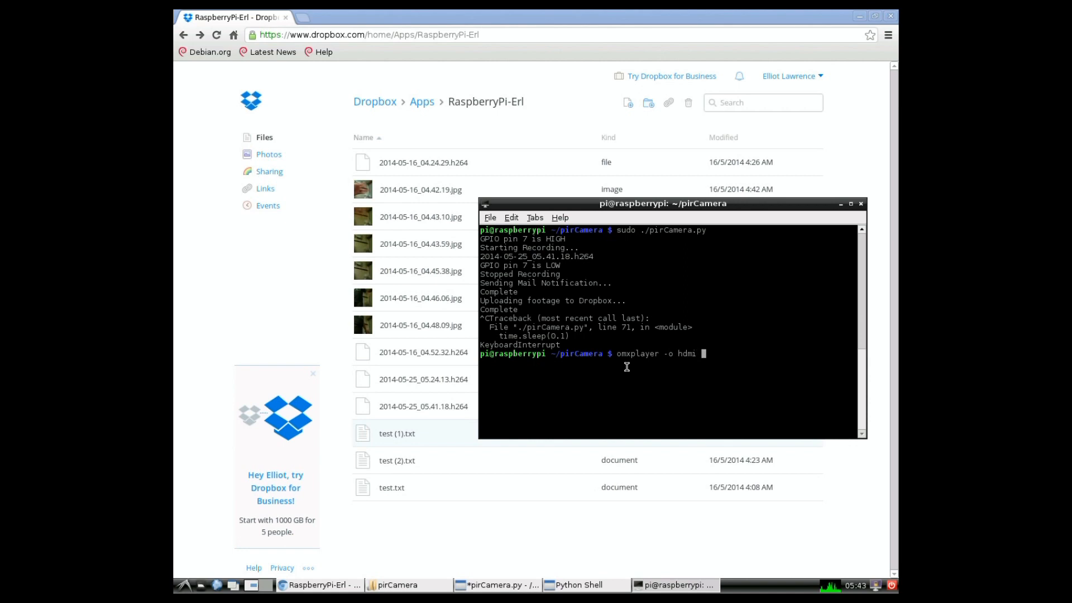
pyautogui.write('201')
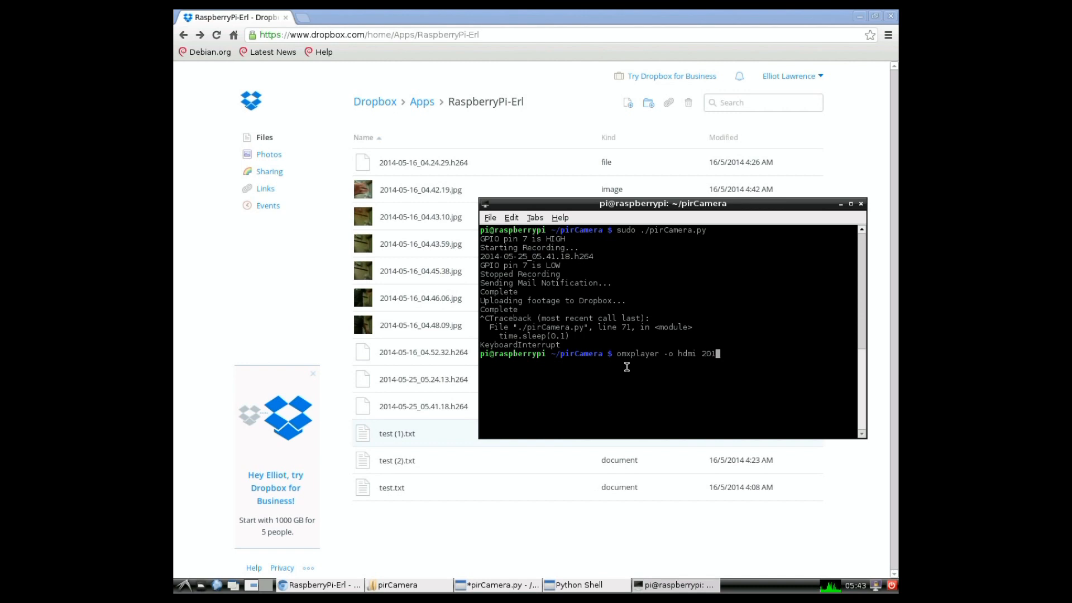